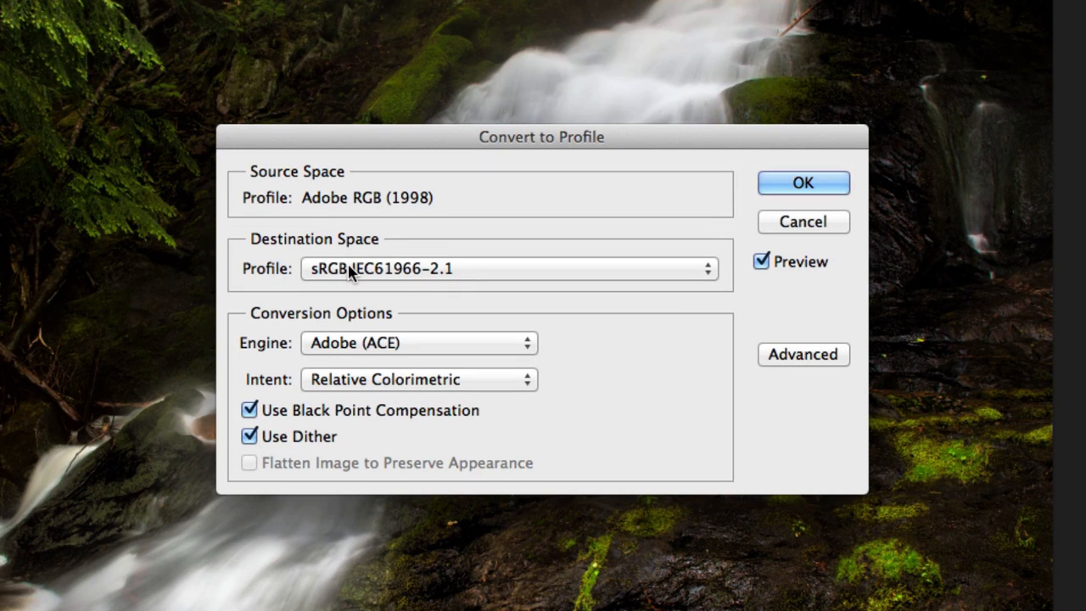
pyautogui.moveTo(295, 281)
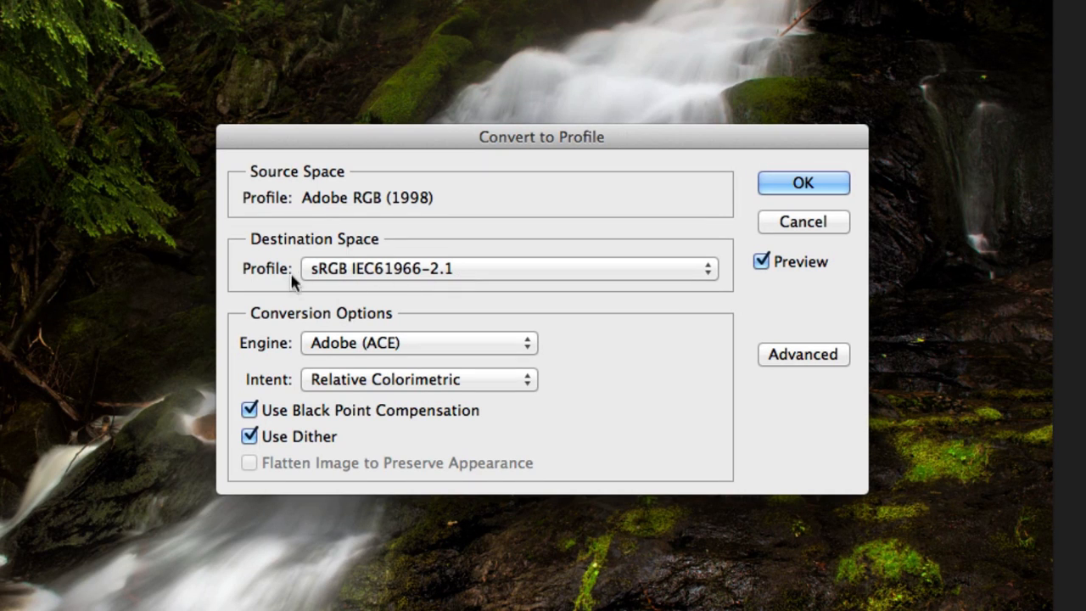
pyautogui.moveTo(316, 207)
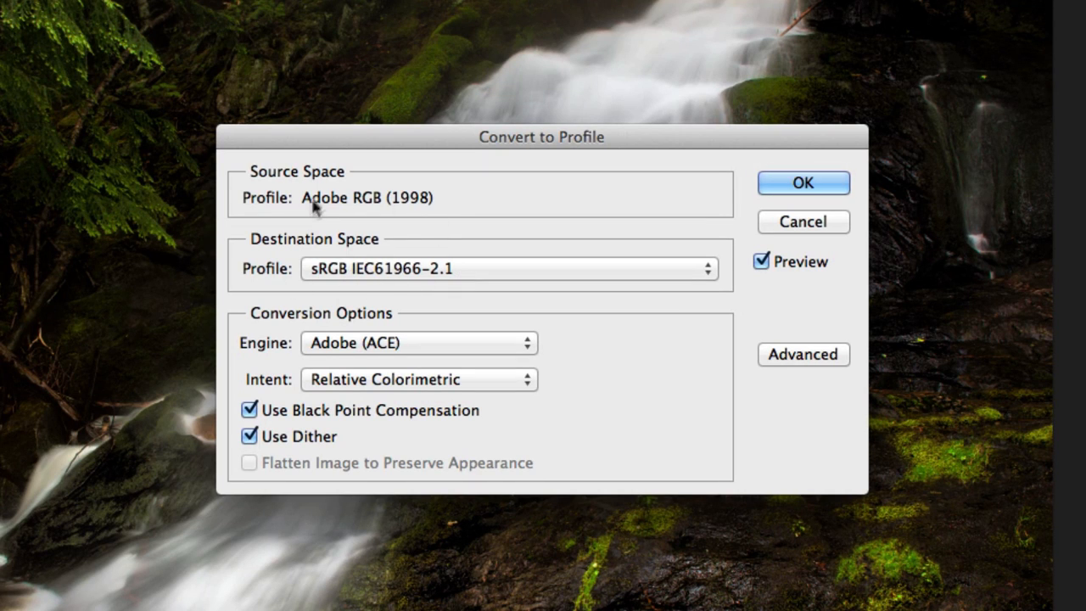